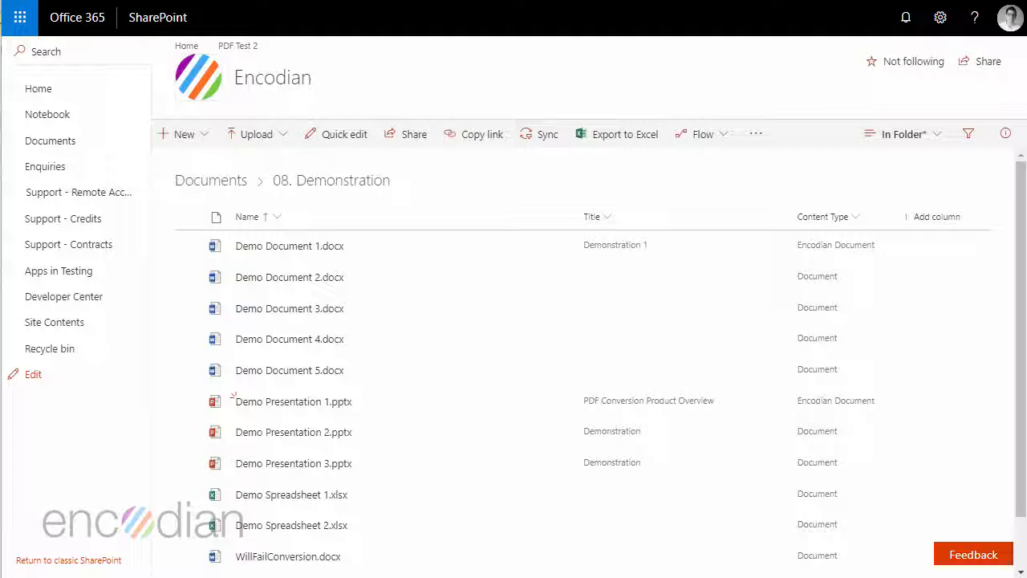
pyautogui.moveTo(186, 411)
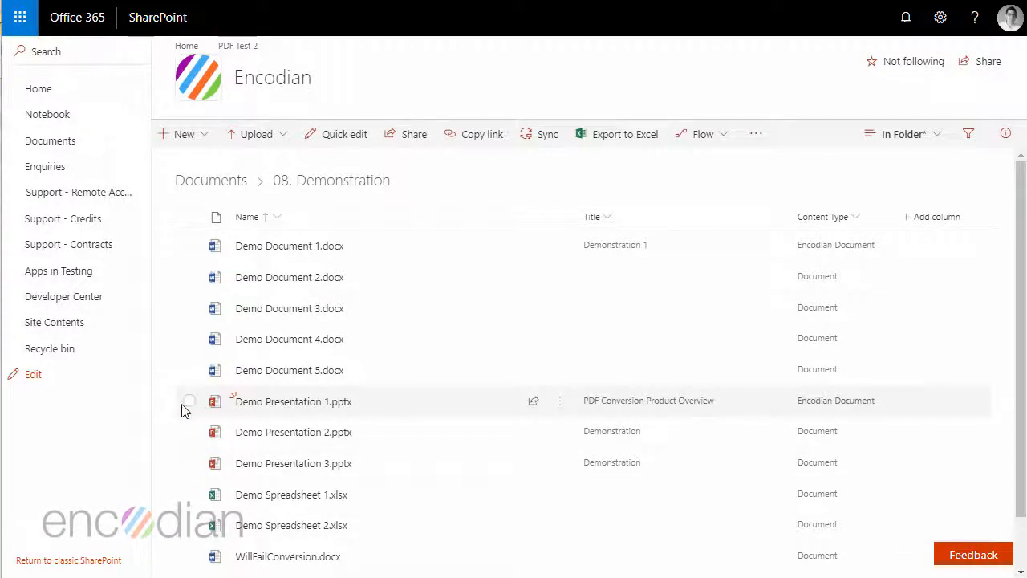
# Select Demo Presentation 1.pptx and Demo Document 1.docx for PDF conversion.
pyautogui.click(189, 401)
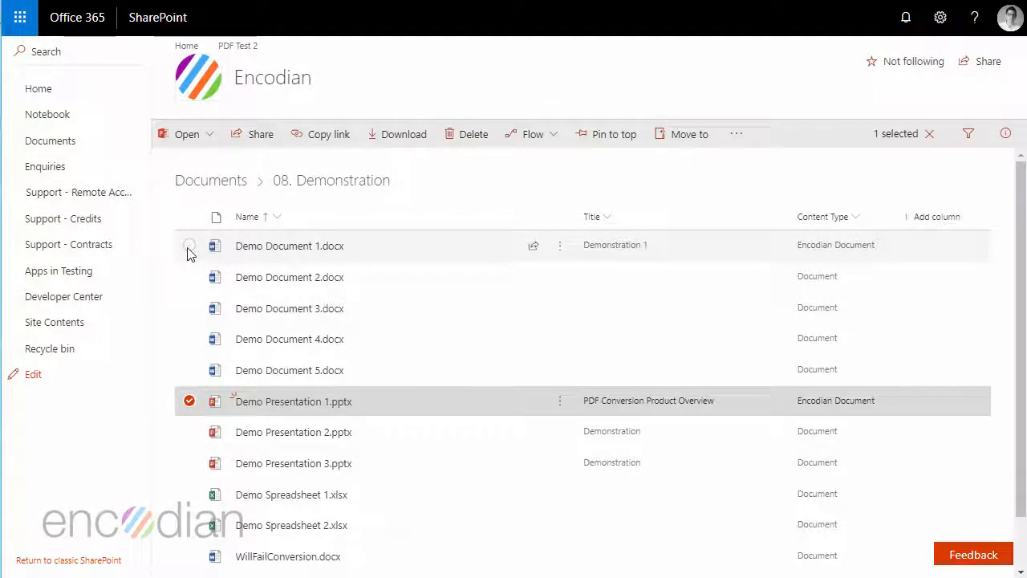
pyautogui.click(189, 245)
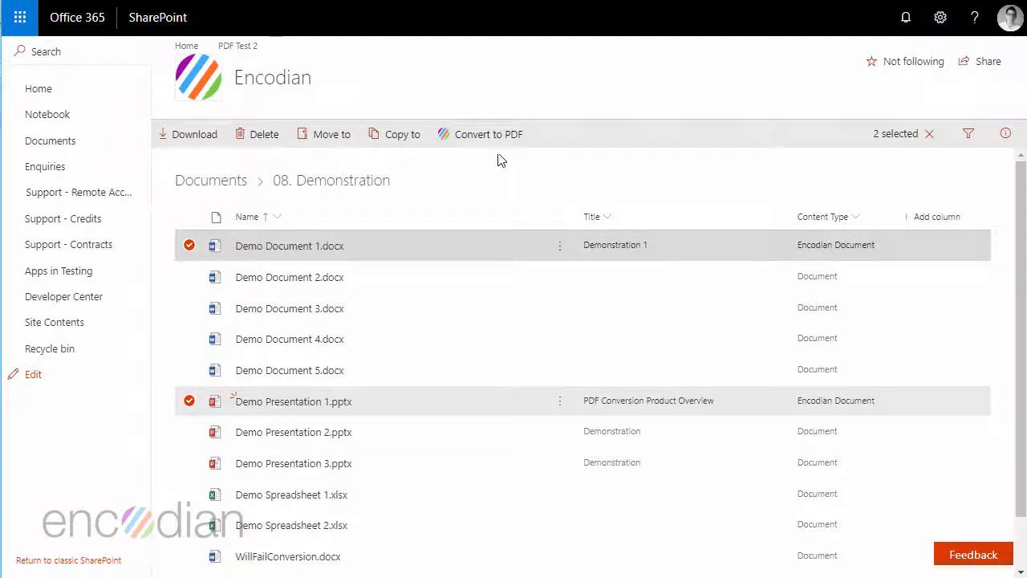
pyautogui.moveTo(486, 134)
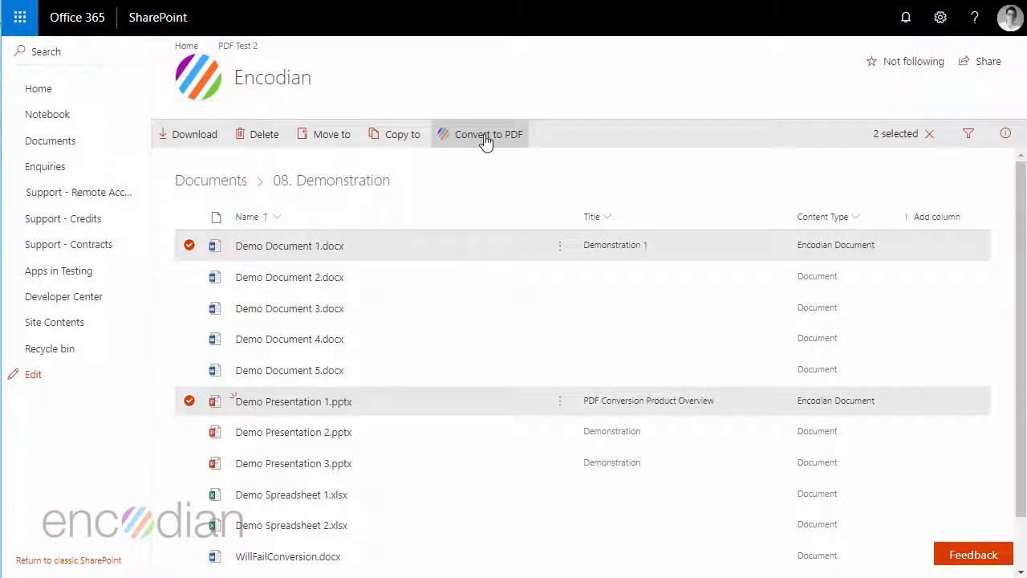
# Send both files to the converter and keep Documents as the destination library.
pyautogui.click(487, 134)
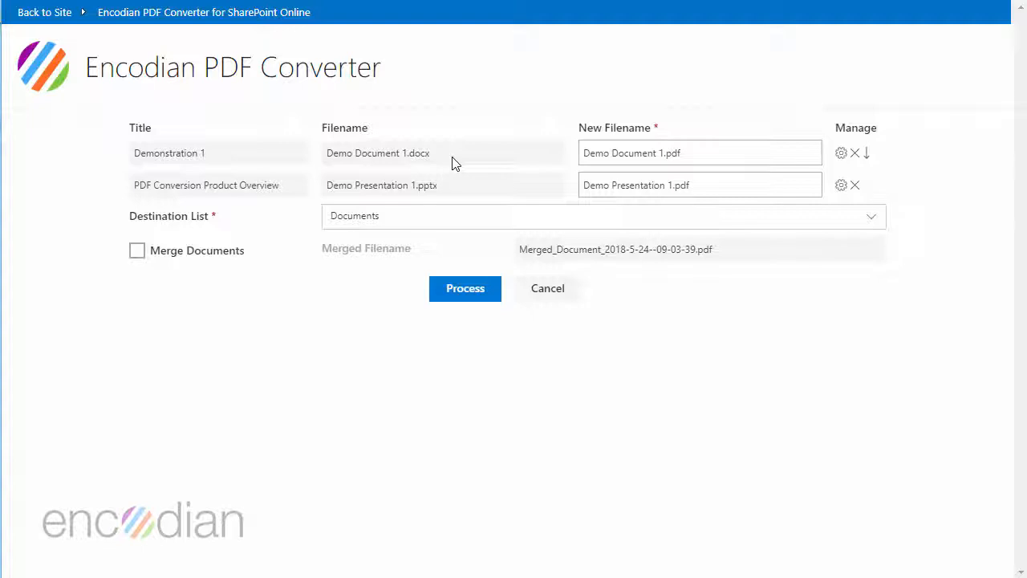
pyautogui.click(603, 216)
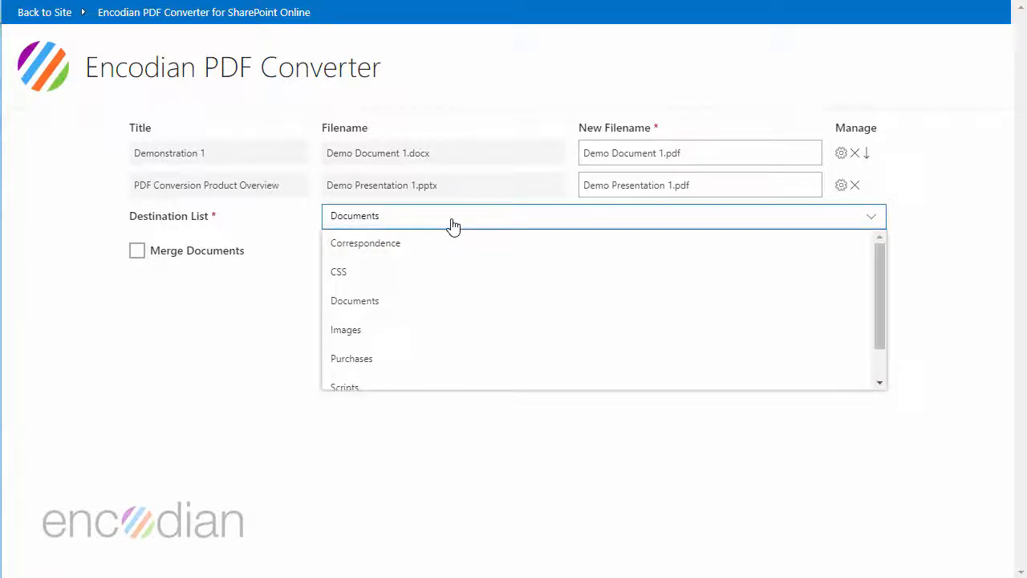
pyautogui.scroll(-3)
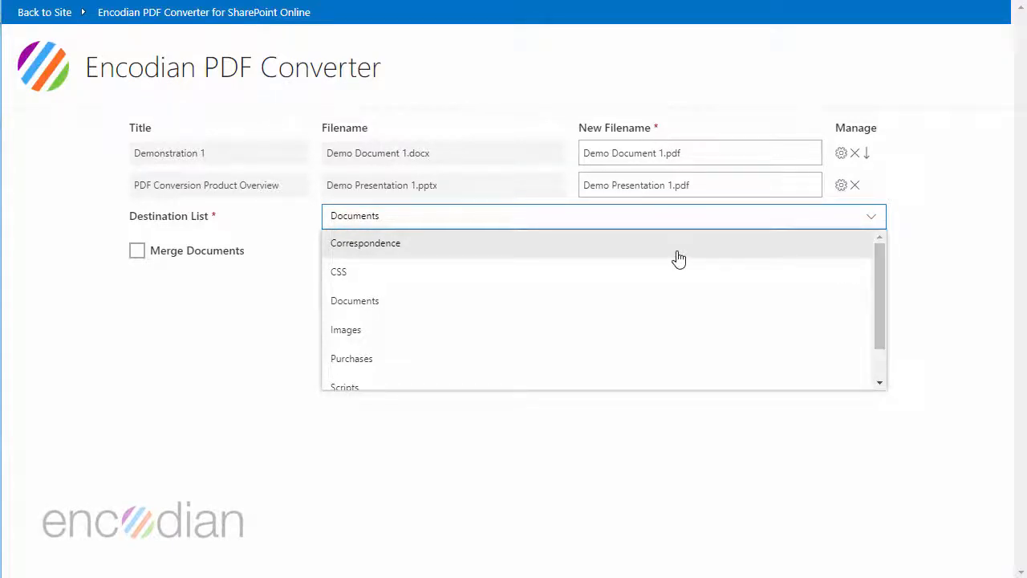
pyautogui.click(354, 301)
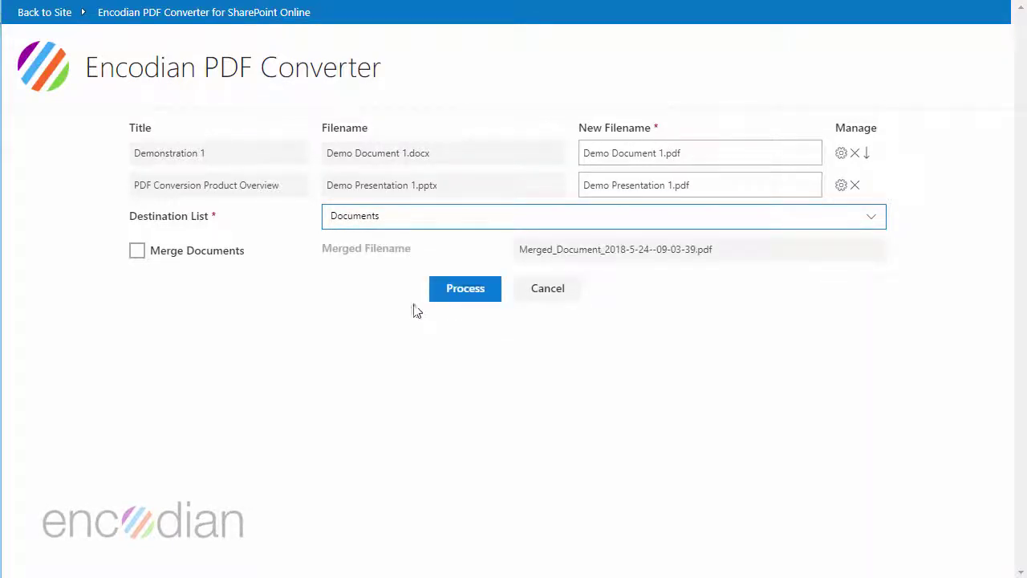
pyautogui.moveTo(276, 353)
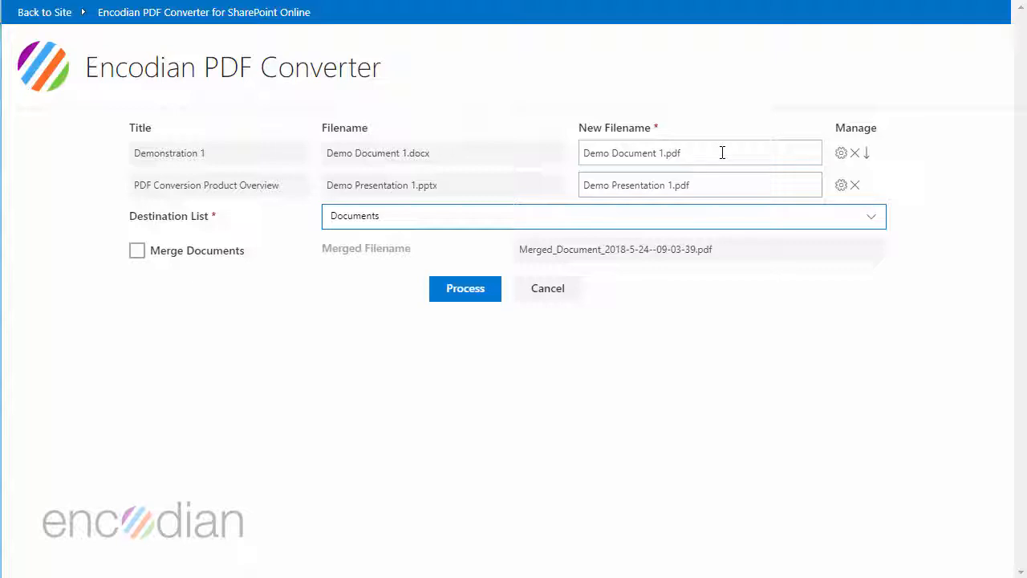
pyautogui.moveTo(273, 332)
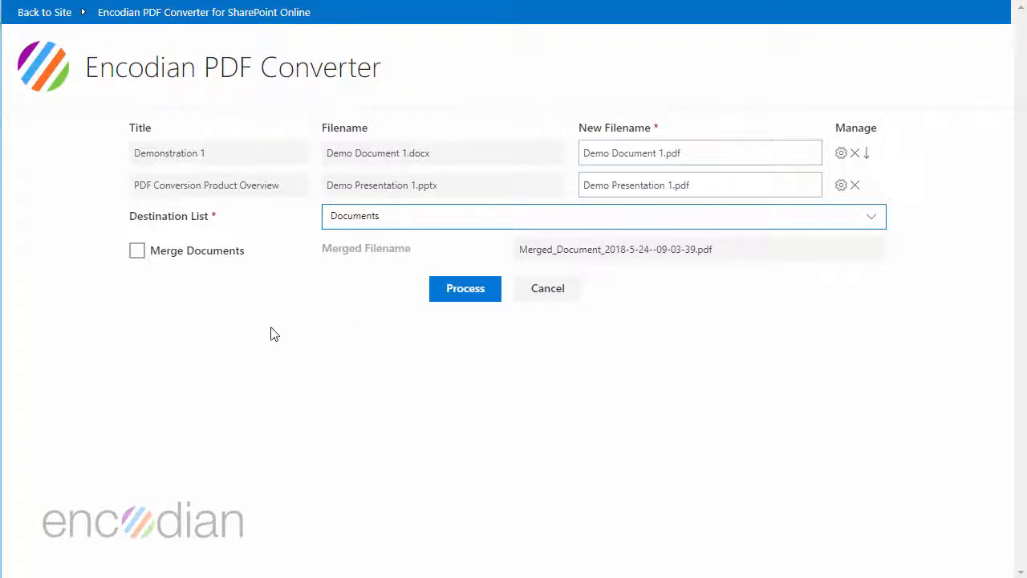
# Enable Merge Documents into demo1.pdf with PDF/A Compliance, and review the watermark settings.
pyautogui.click(136, 250)
pyautogui.write('demo1')
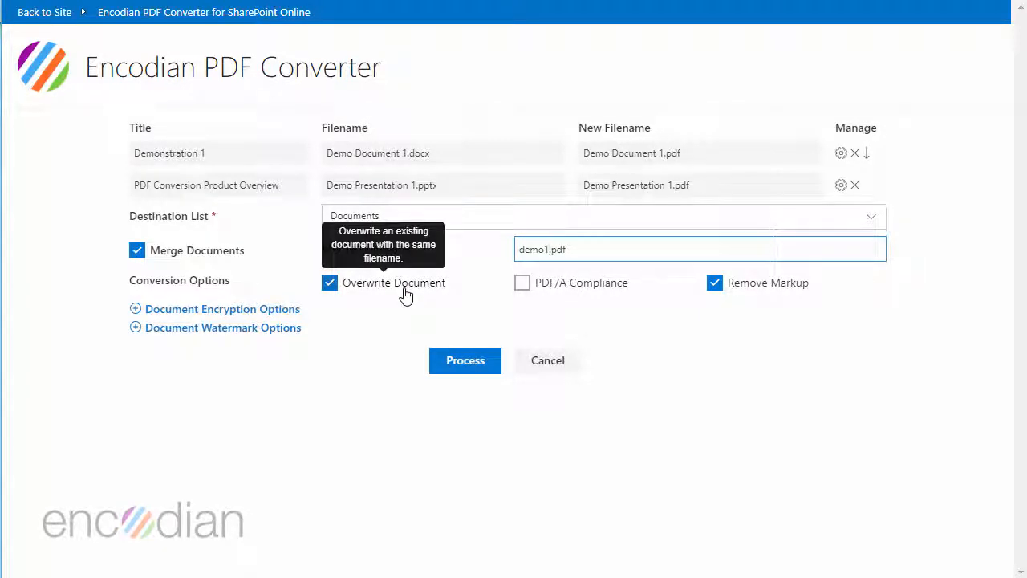
pyautogui.moveTo(410, 304)
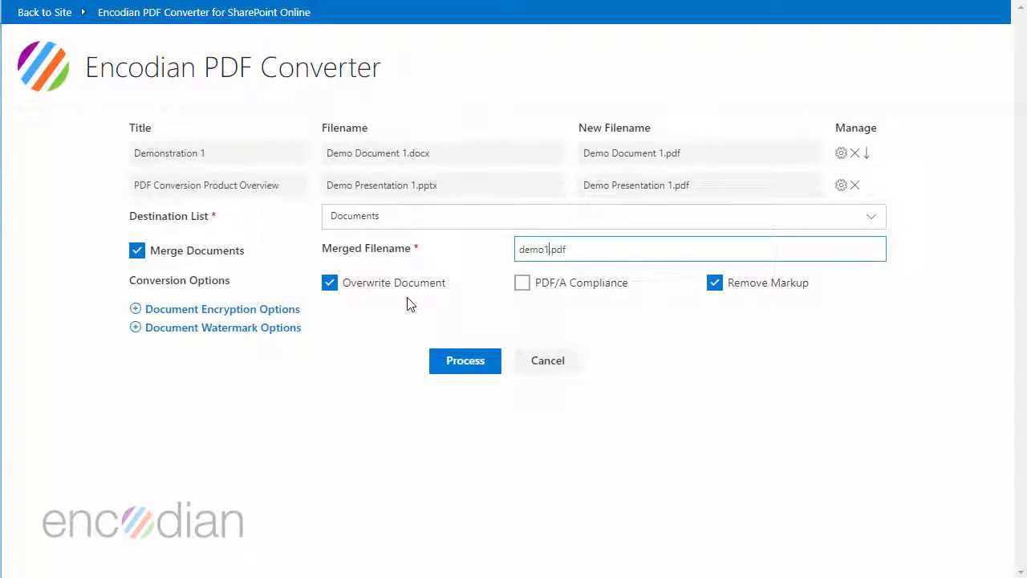
pyautogui.moveTo(554, 287)
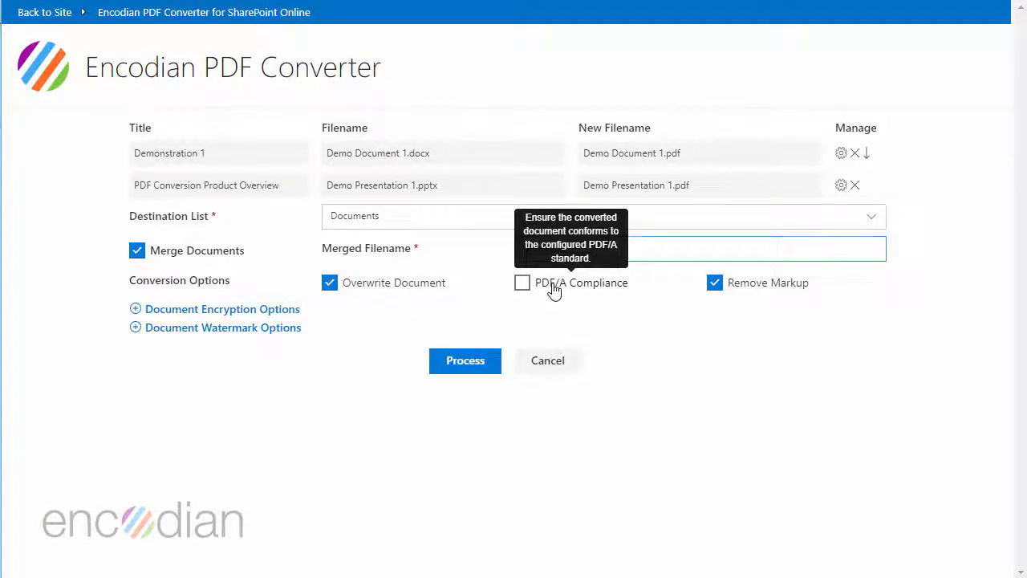
pyautogui.click(522, 283)
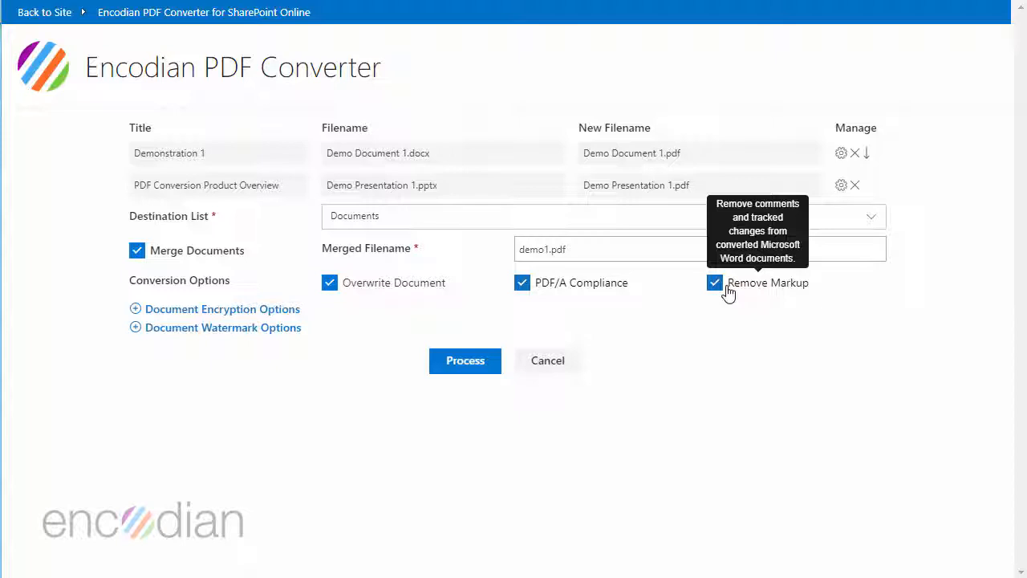
pyautogui.moveTo(671, 310)
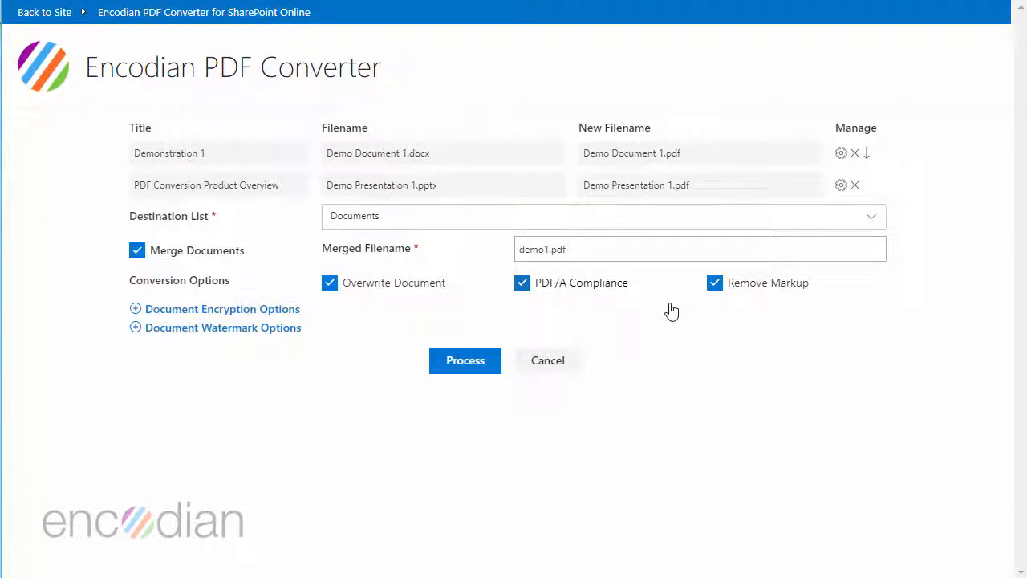
pyautogui.moveTo(212, 313)
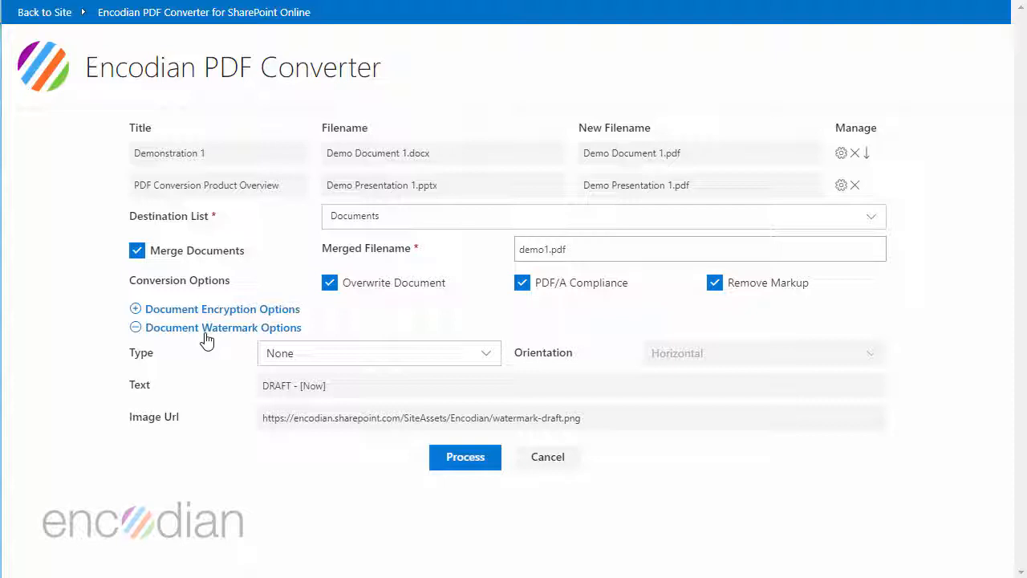
pyautogui.click(135, 327)
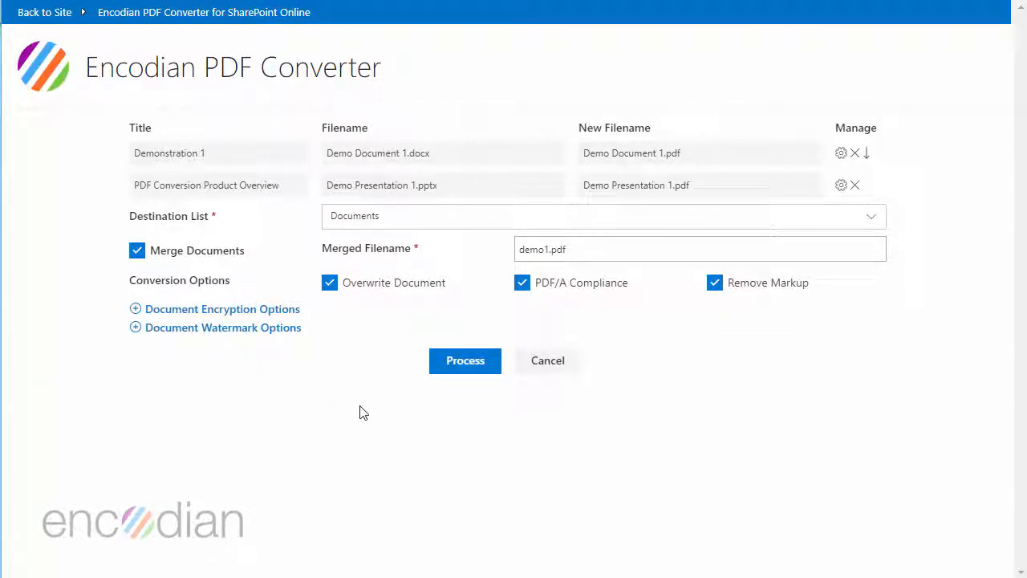
pyautogui.moveTo(465, 376)
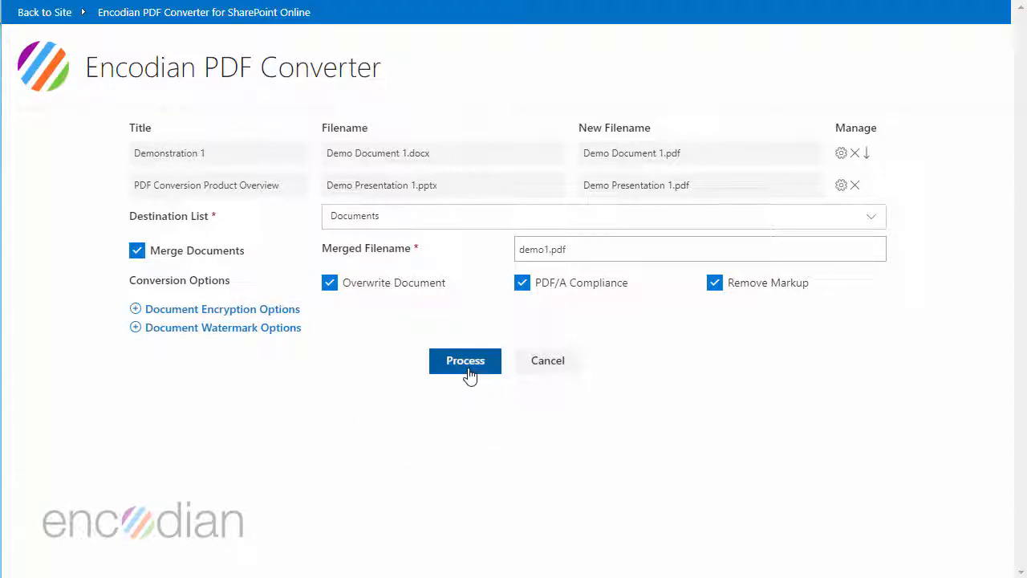
# Start processing the merge and conversion into demo1.pdf.
pyautogui.click(465, 360)
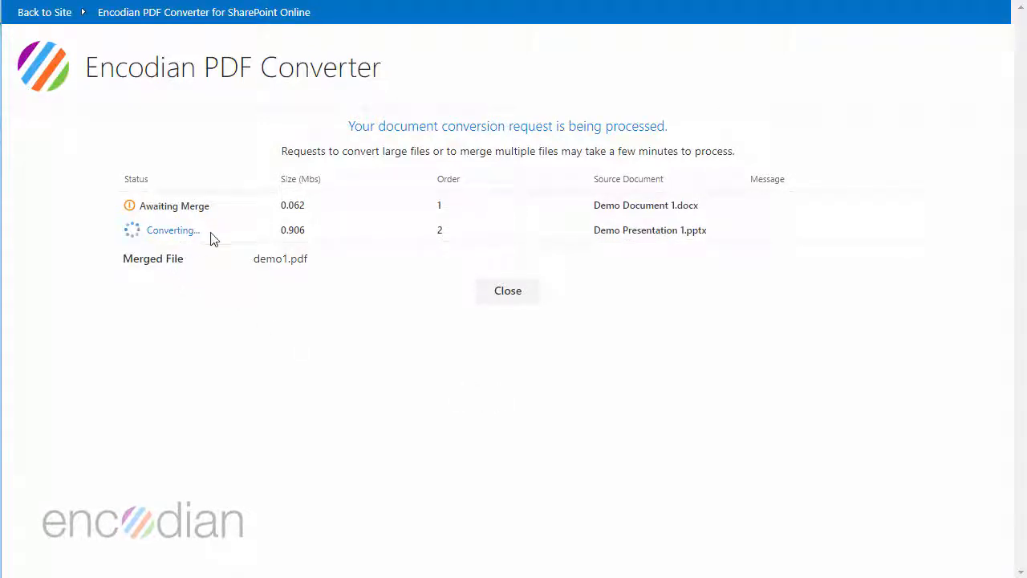
pyautogui.moveTo(220, 235)
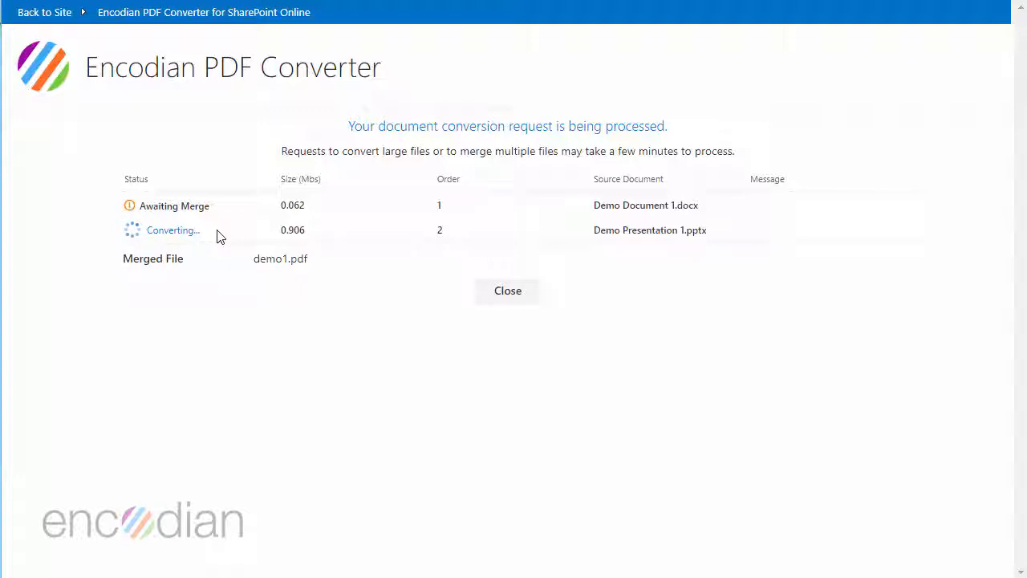
pyautogui.moveTo(244, 374)
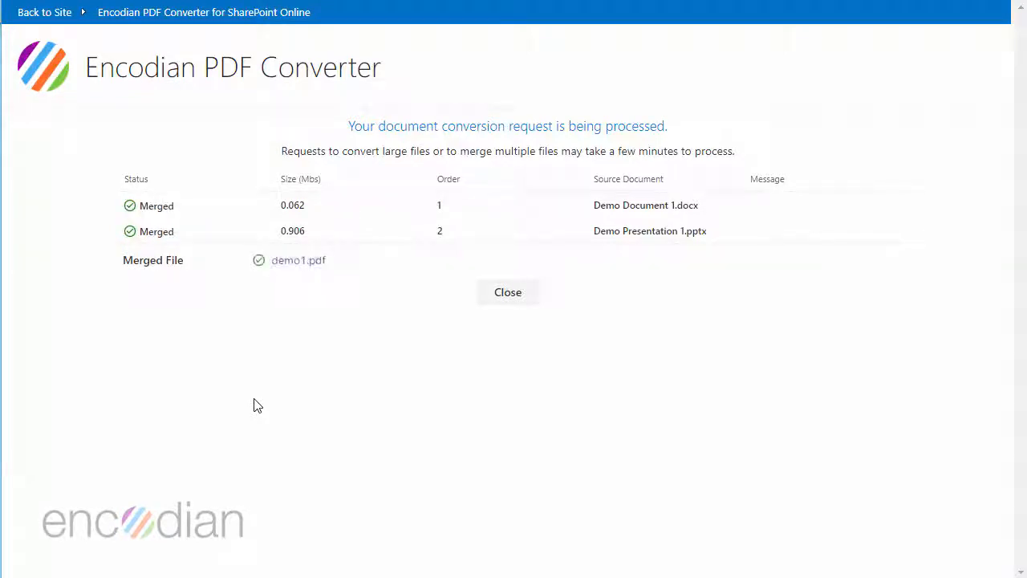
pyautogui.moveTo(308, 264)
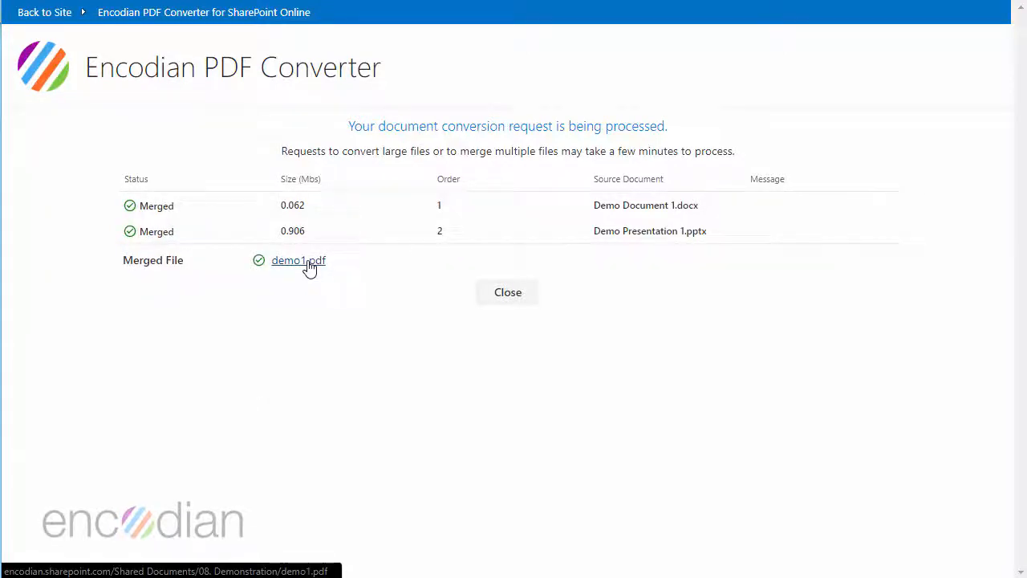
pyautogui.click(297, 259)
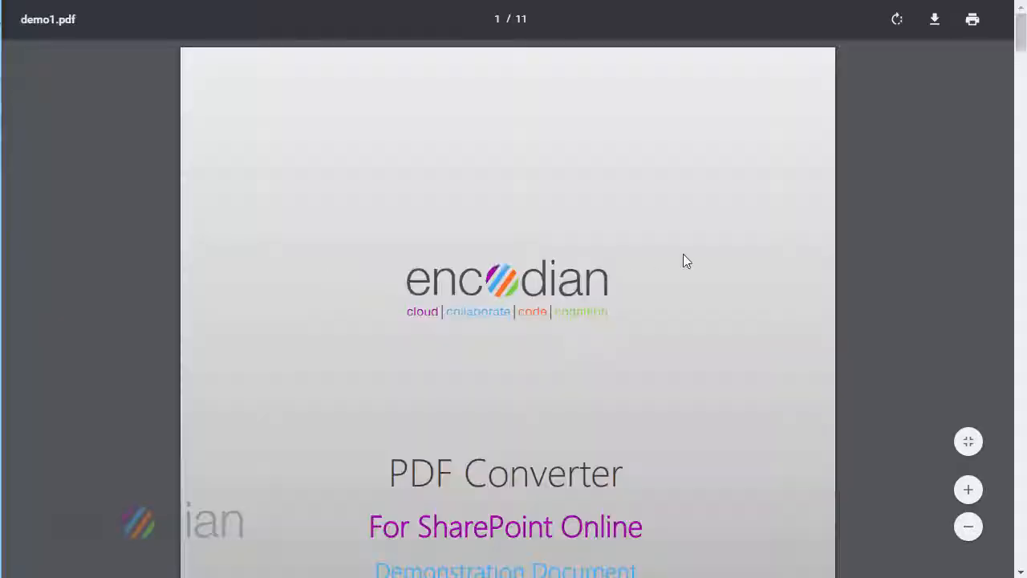
pyautogui.scroll(-3)
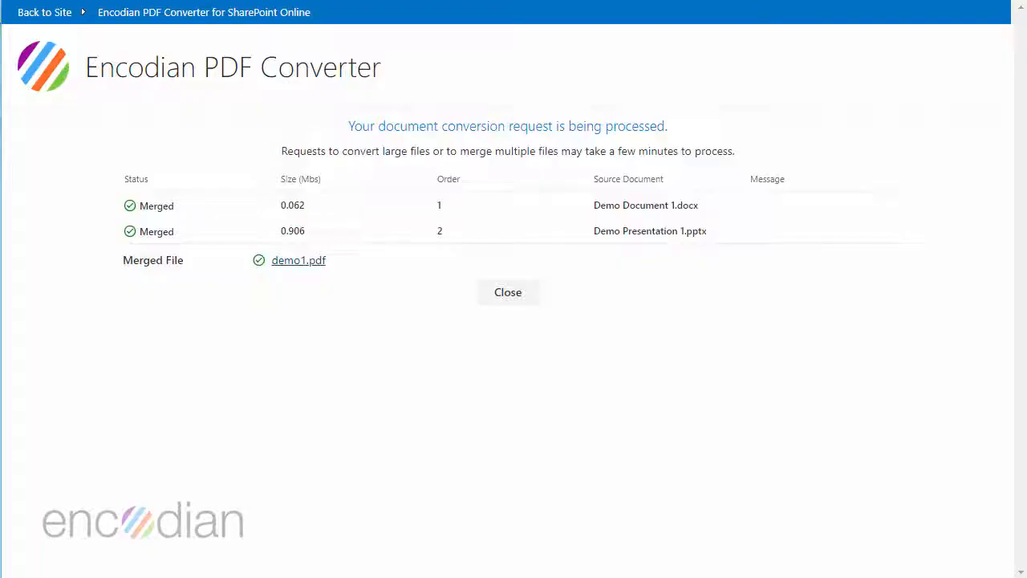
# Close the conversion results and return to the Demonstration folder showing demo1.pdf.
pyautogui.click(507, 293)
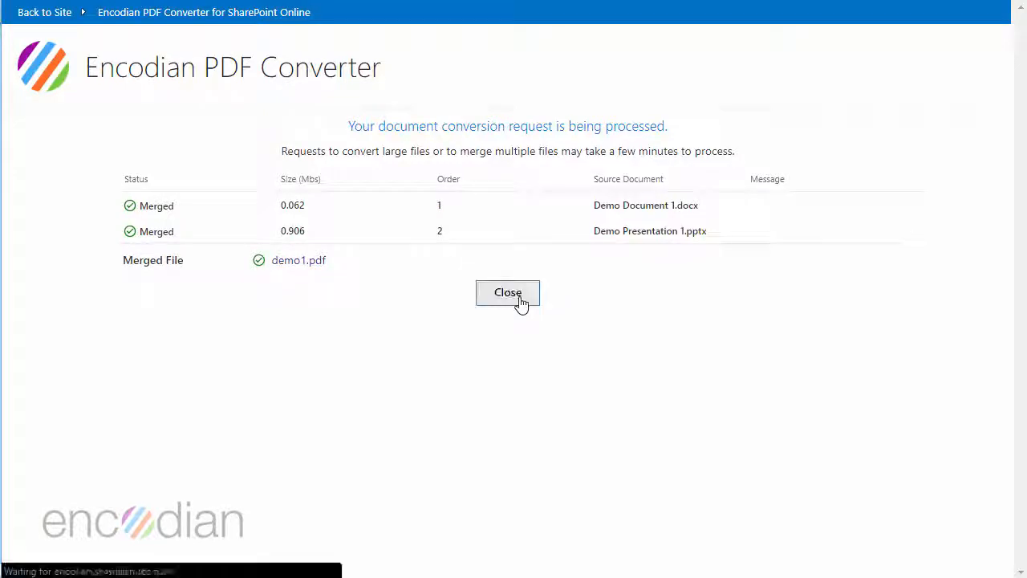
pyautogui.click(507, 292)
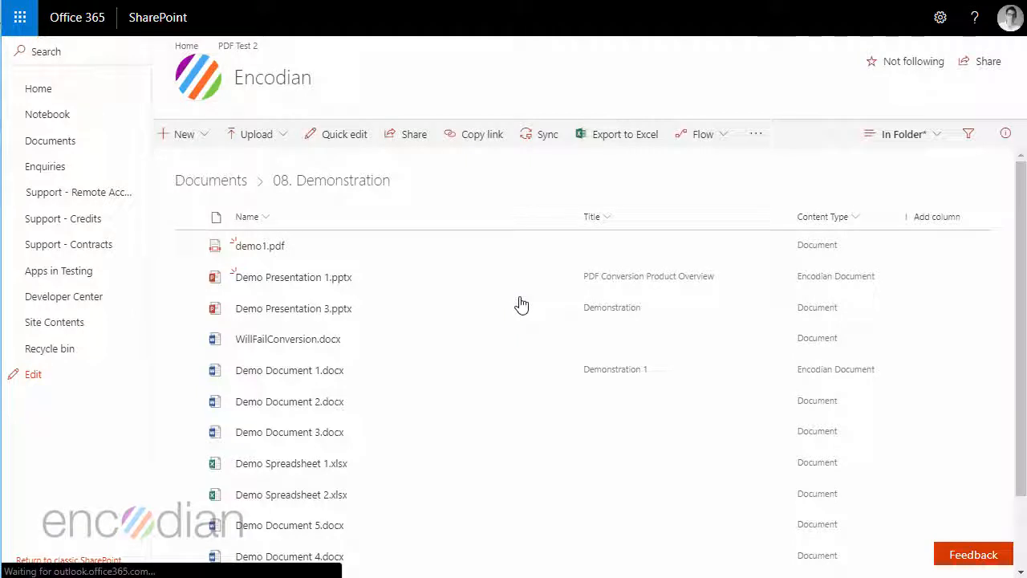
pyautogui.moveTo(265, 253)
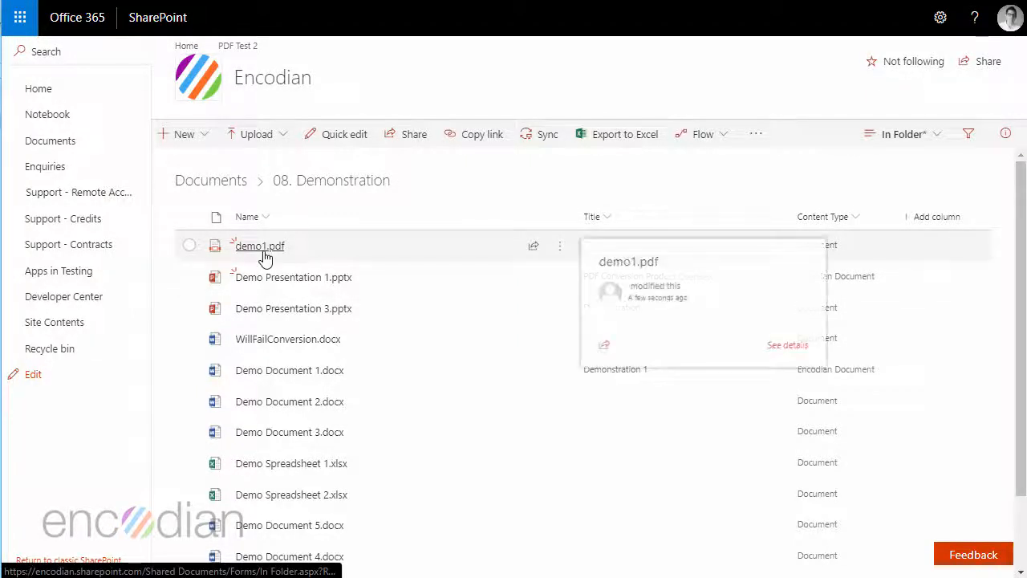